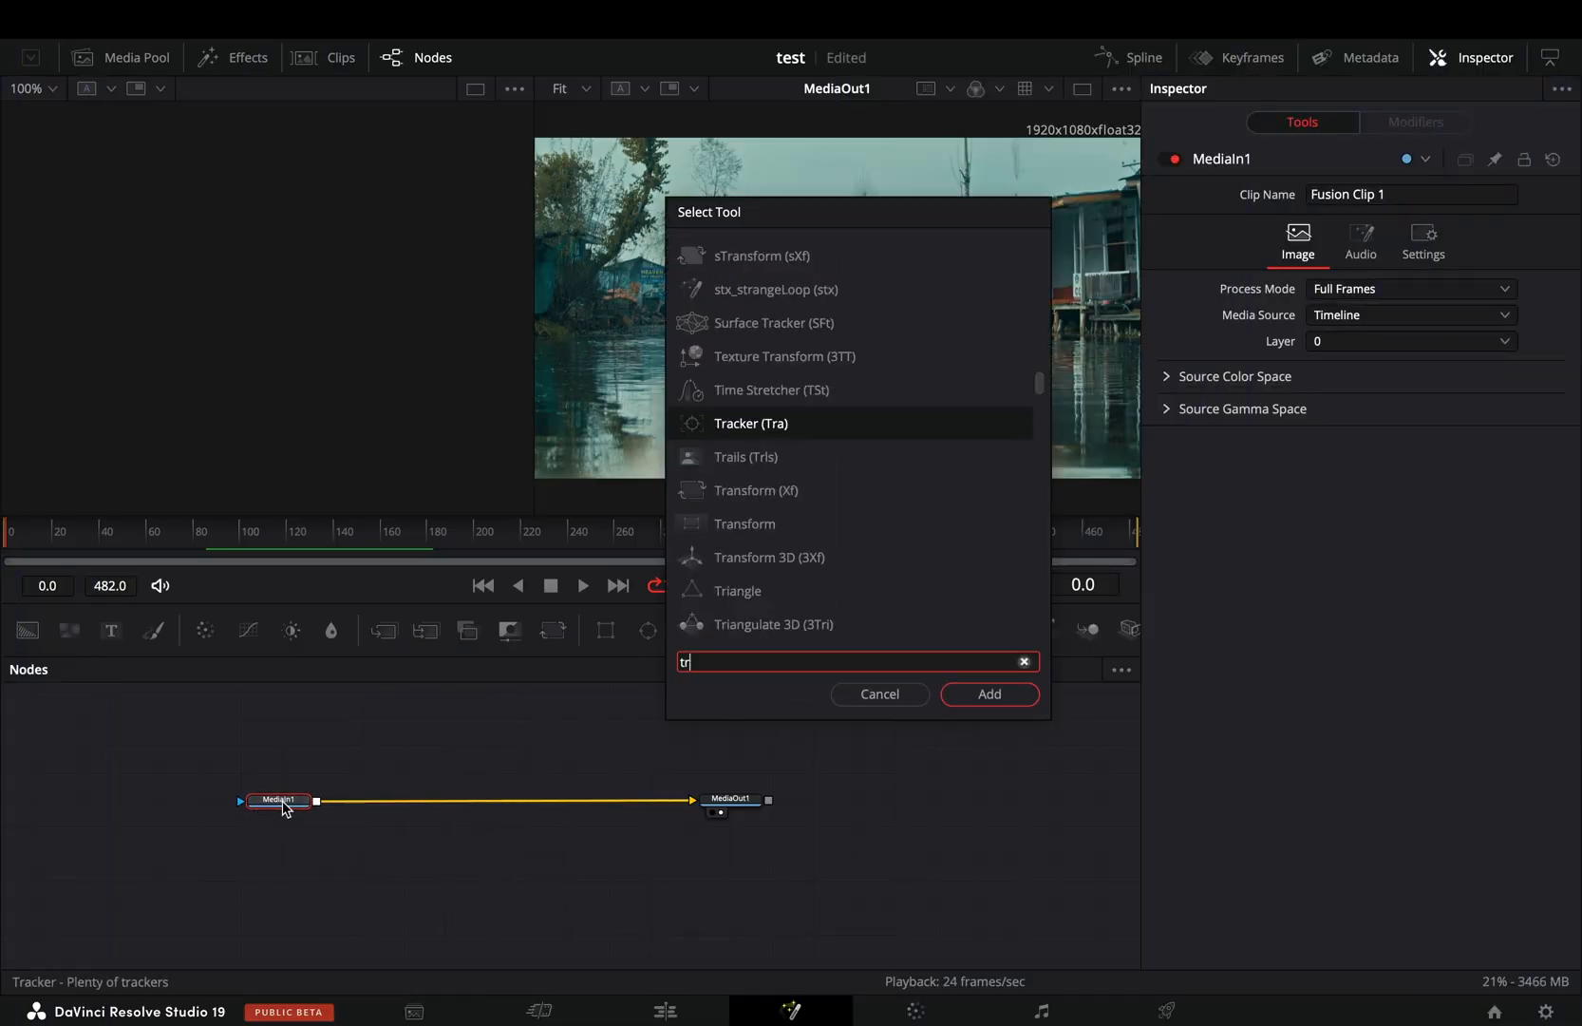
Add a Tracker node after the clip and place IntelliTrack 1 on the house at right
click(988, 693)
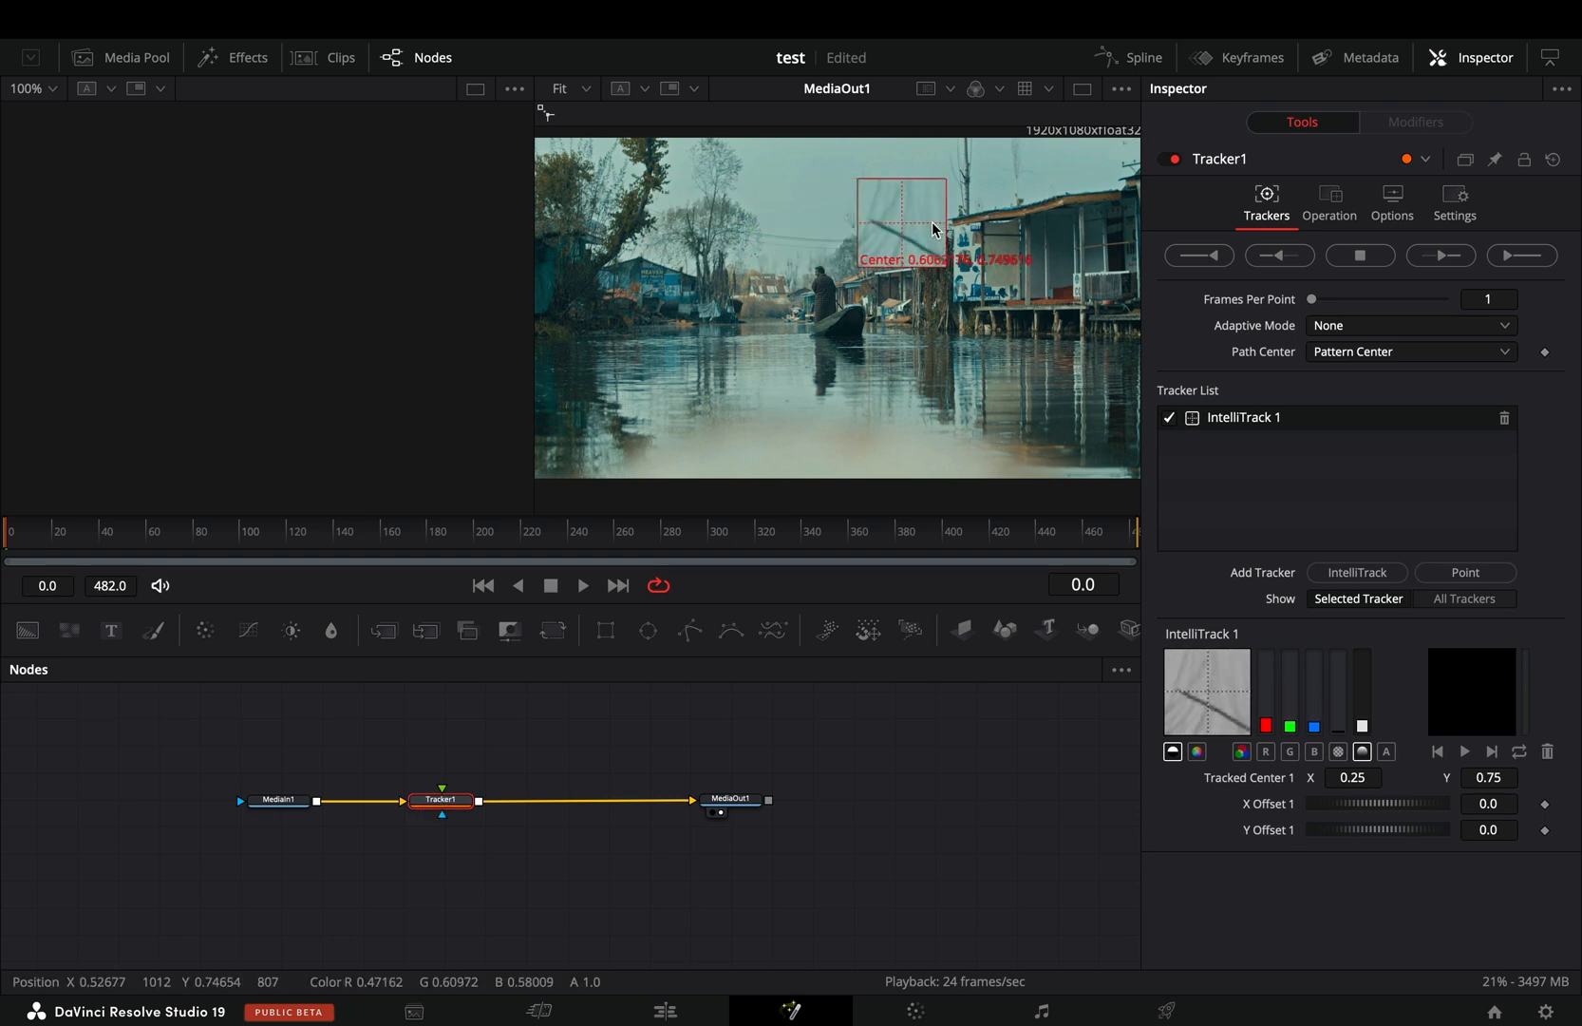
drag(905, 192, 982, 202)
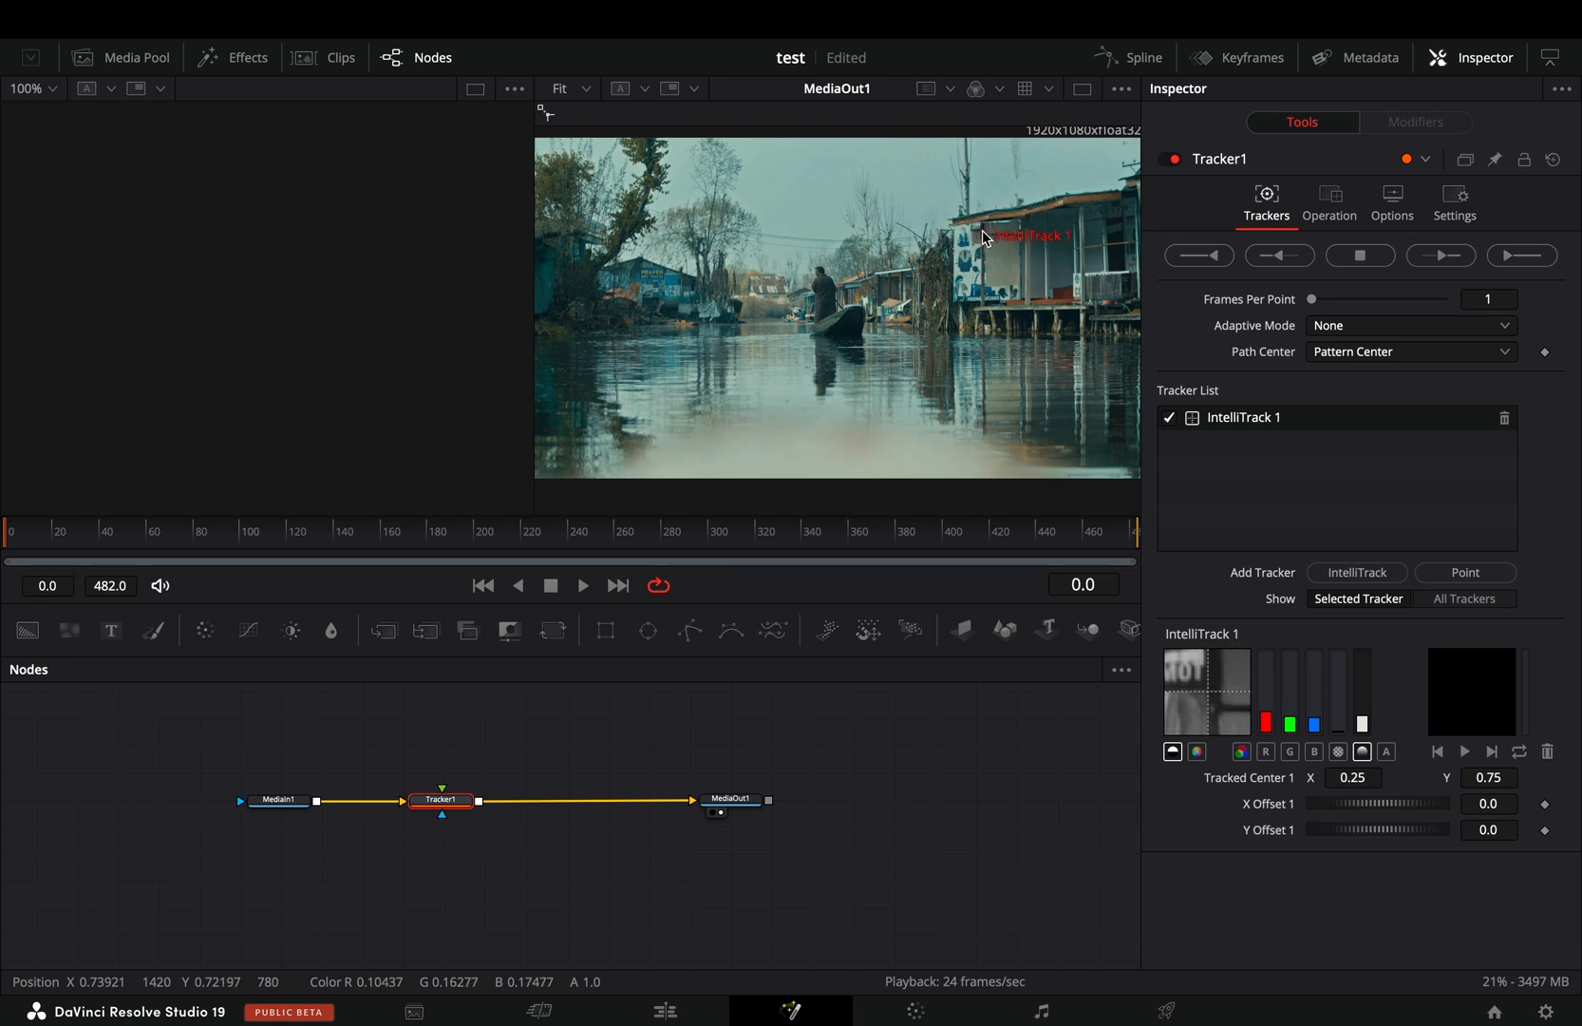
Add IntelliTrack 2 on the boat and start tracking both points forward
click(1357, 573)
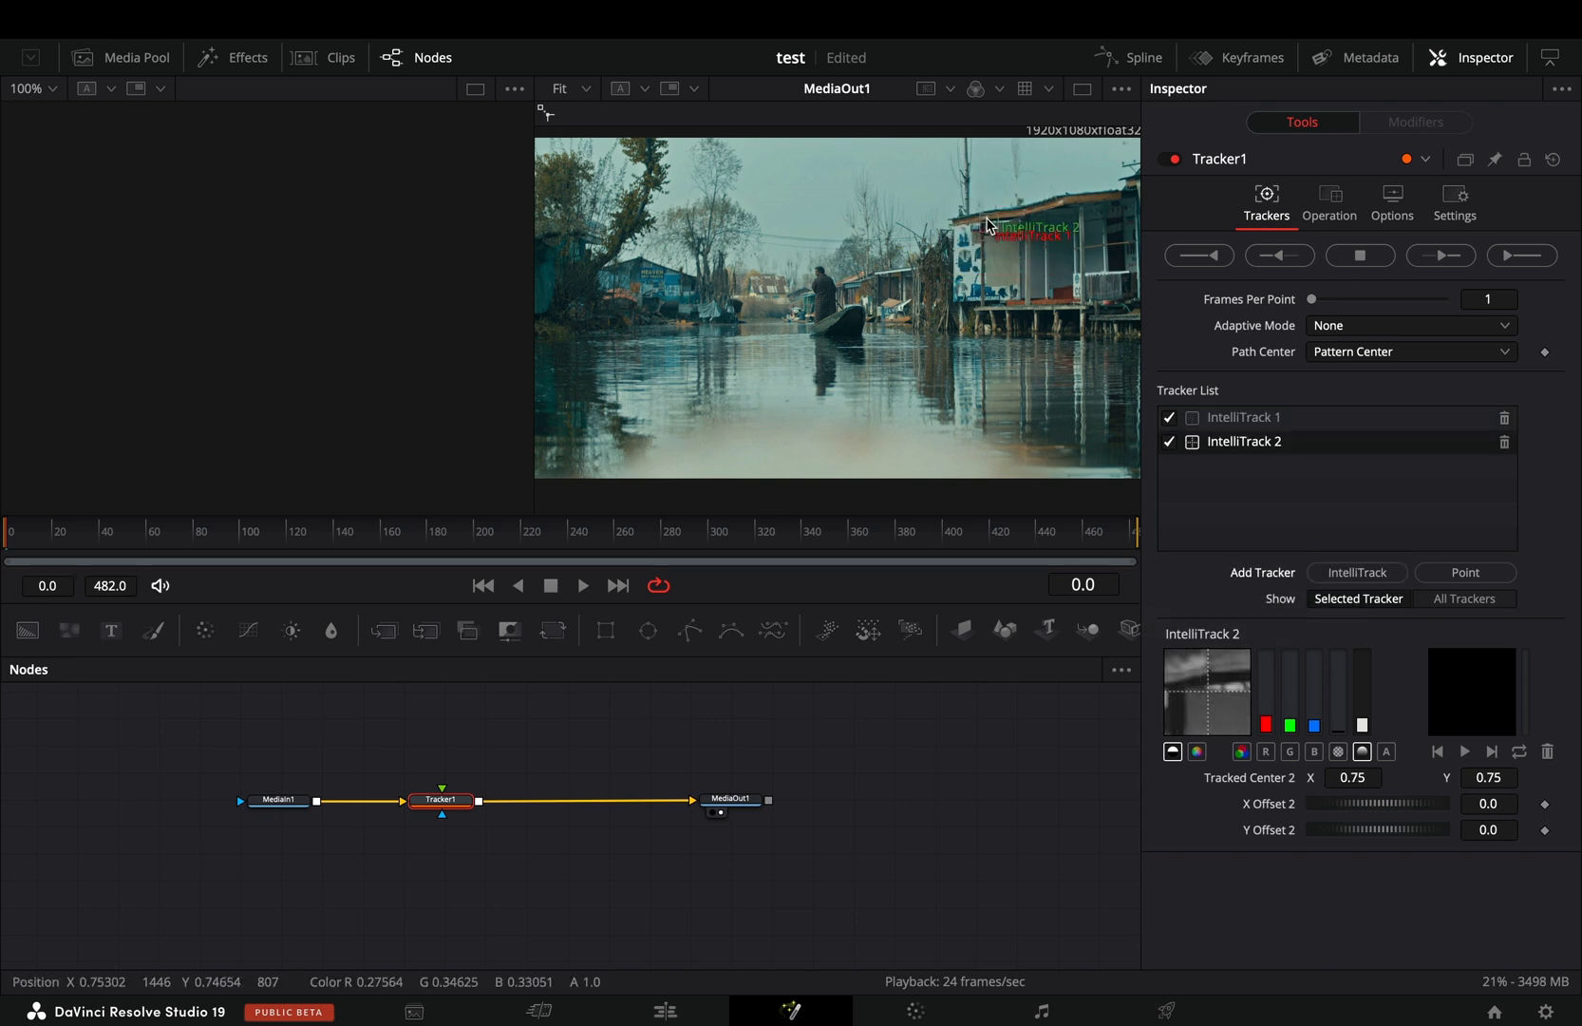
drag(1022, 226, 743, 300)
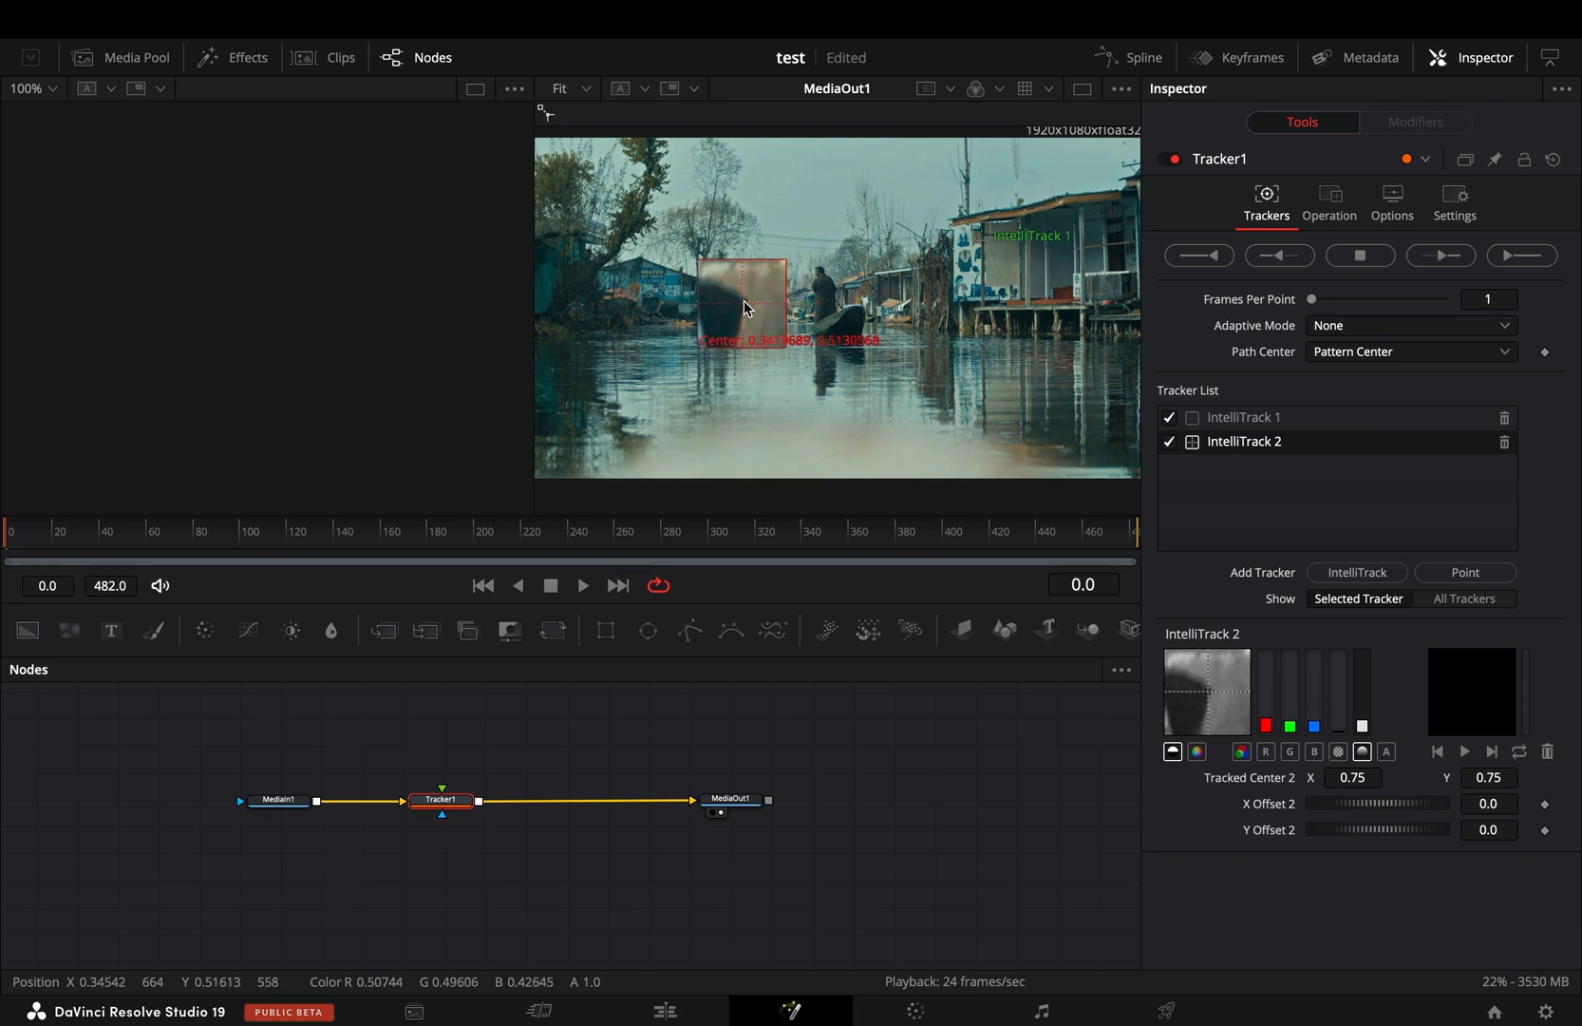
click(1522, 255)
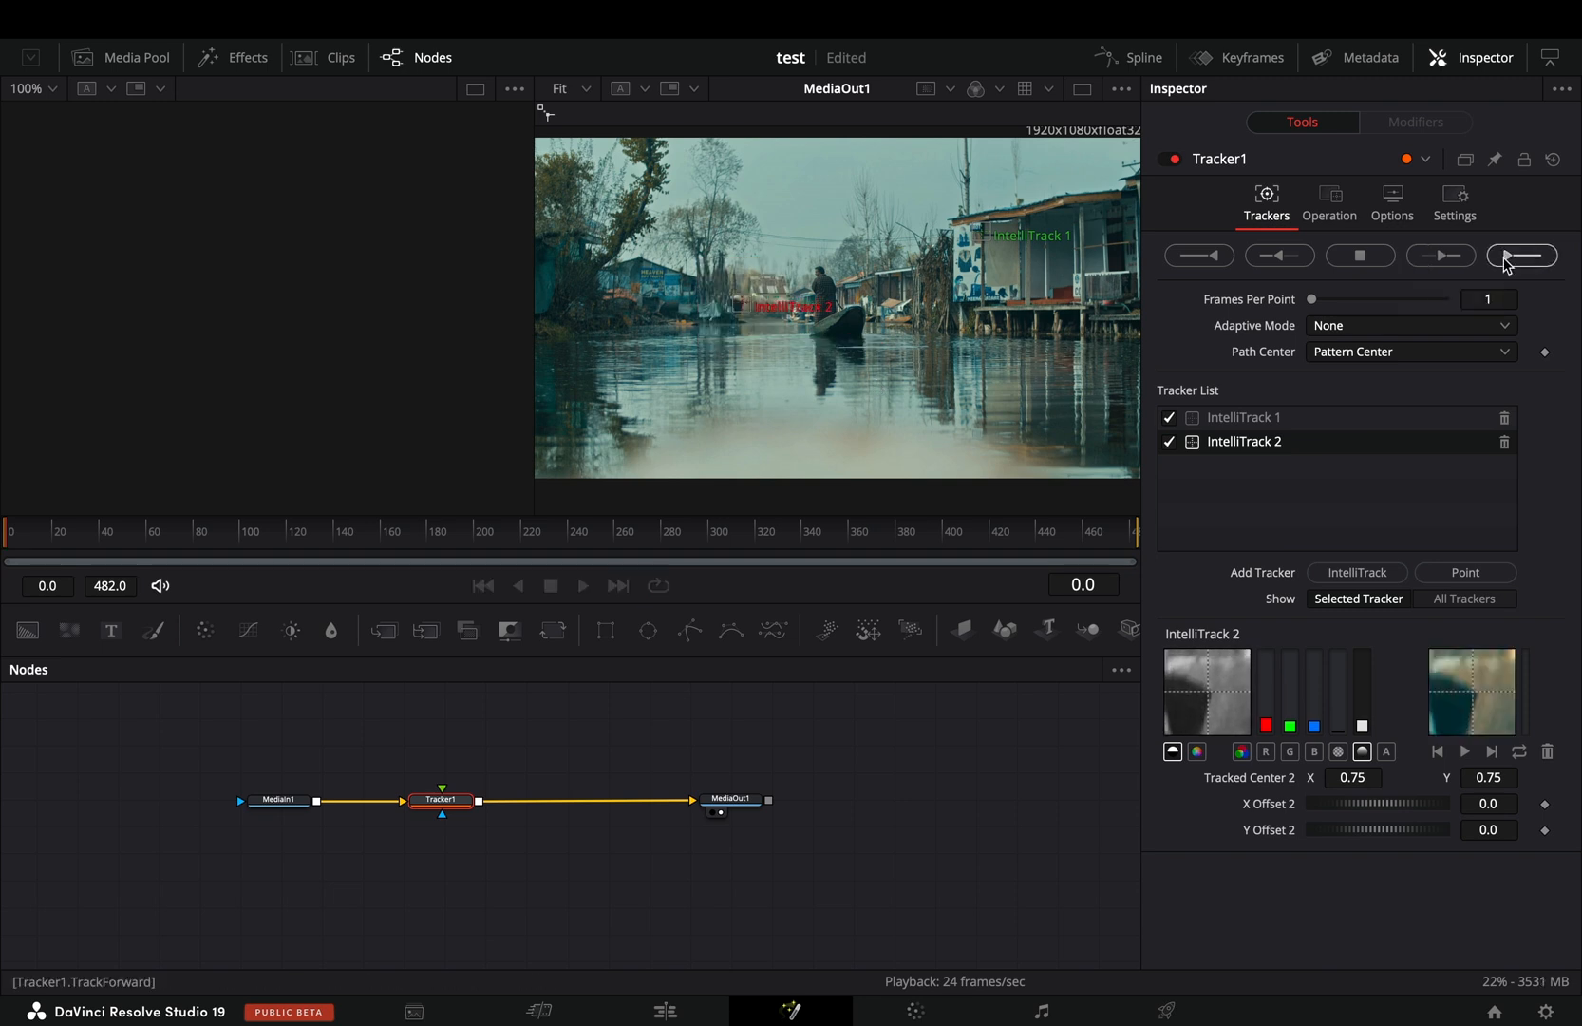
Track both points forward through frame 482 and dismiss the Render completed notice
click(1522, 255)
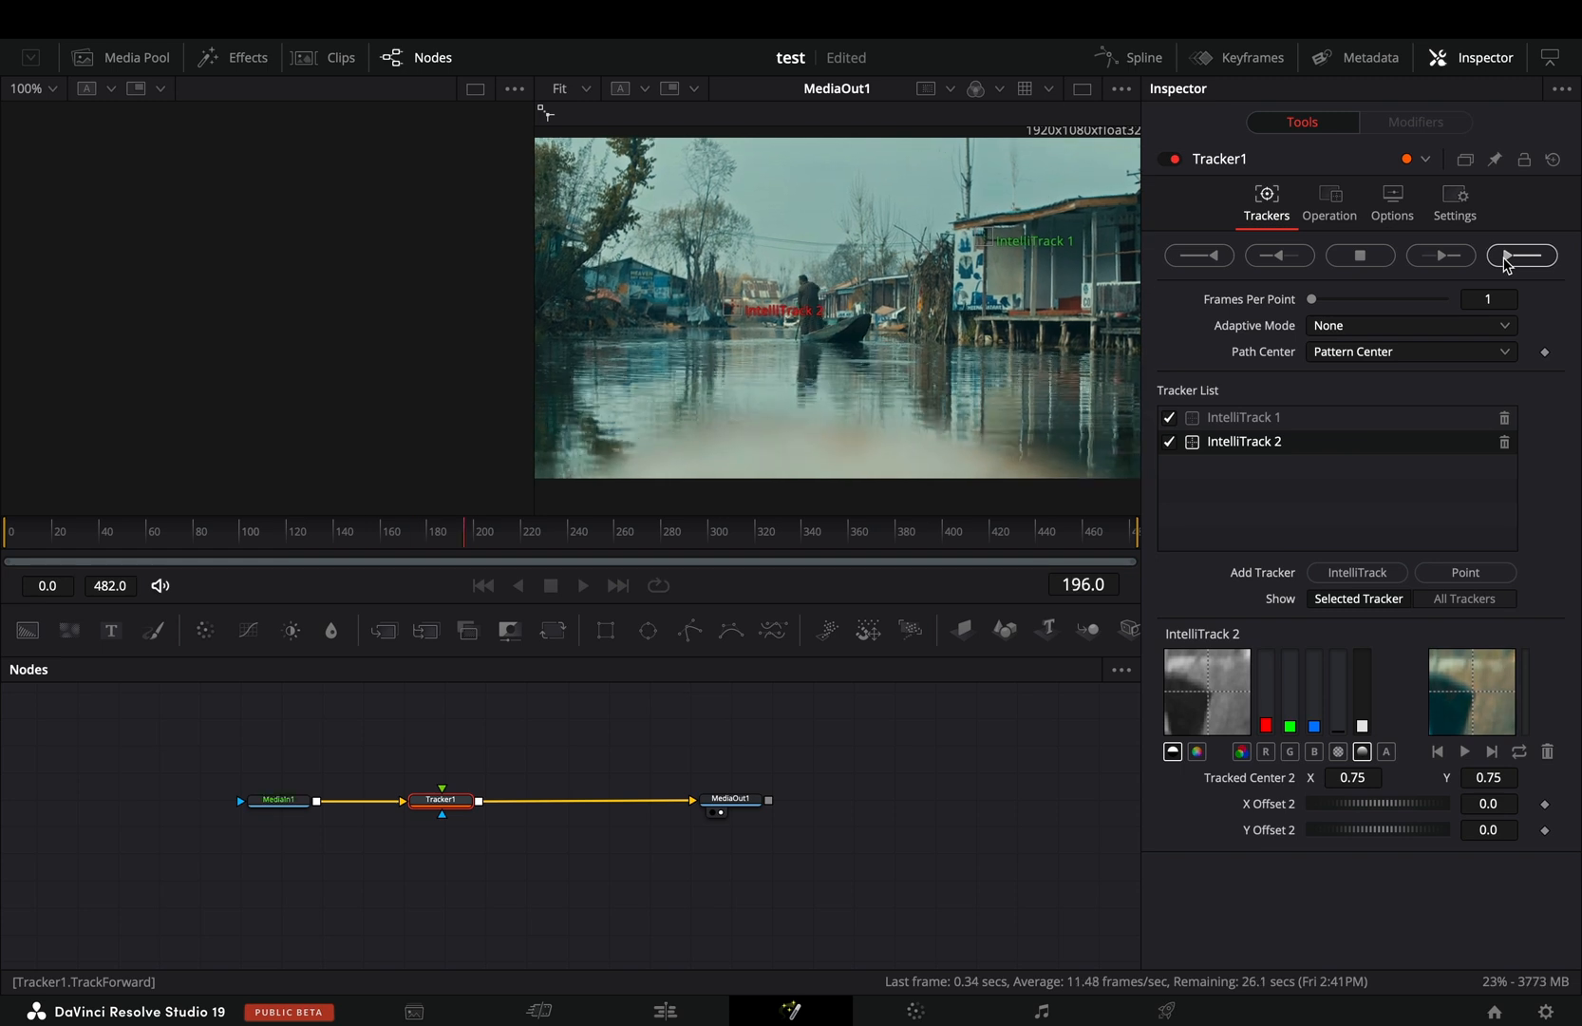
click(1522, 255)
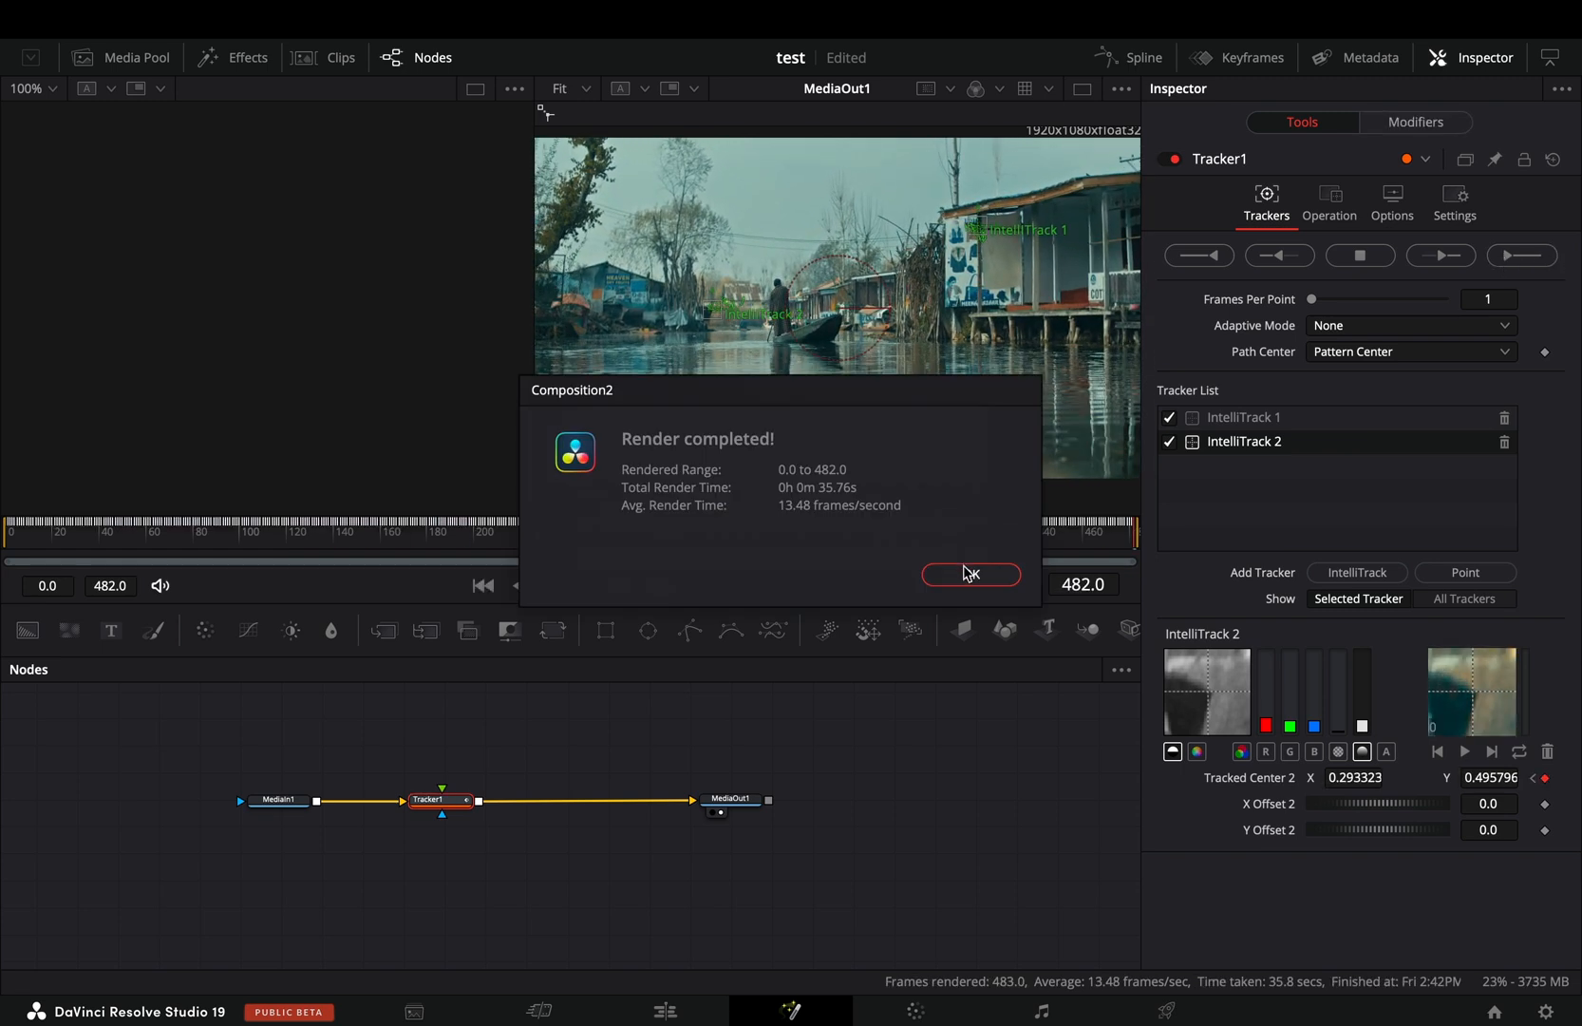
click(969, 574)
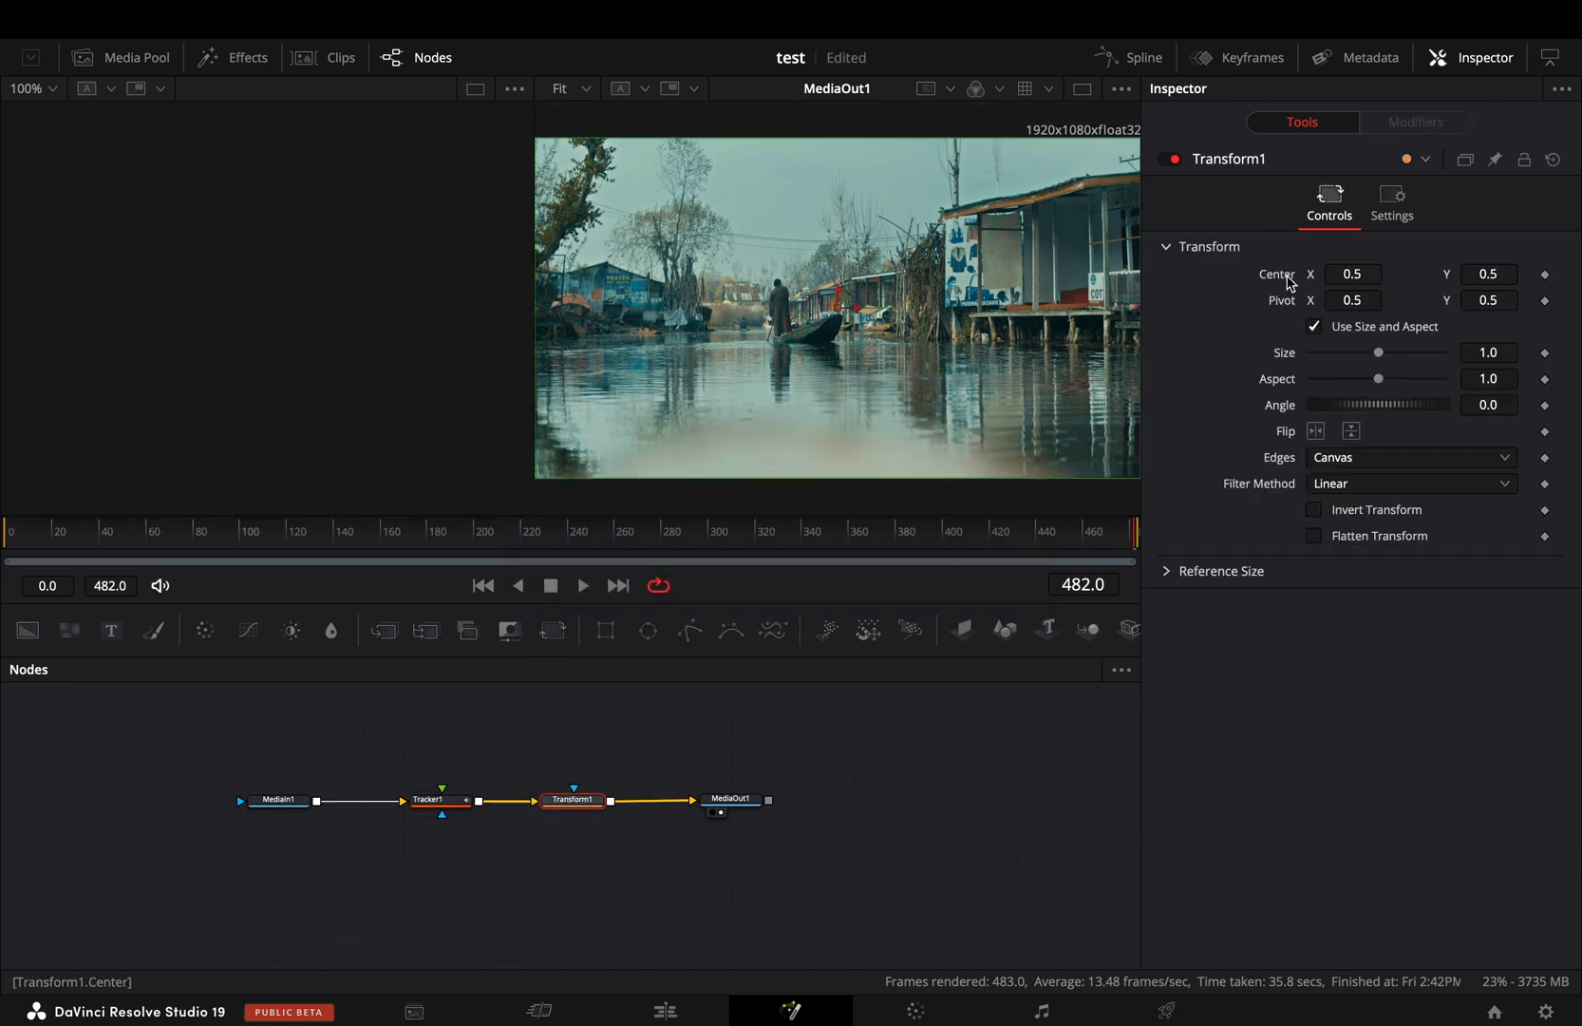
Drive the Transform Center from Tracker1 position and Angle from Tracker1 angle
right_click(1353, 274)
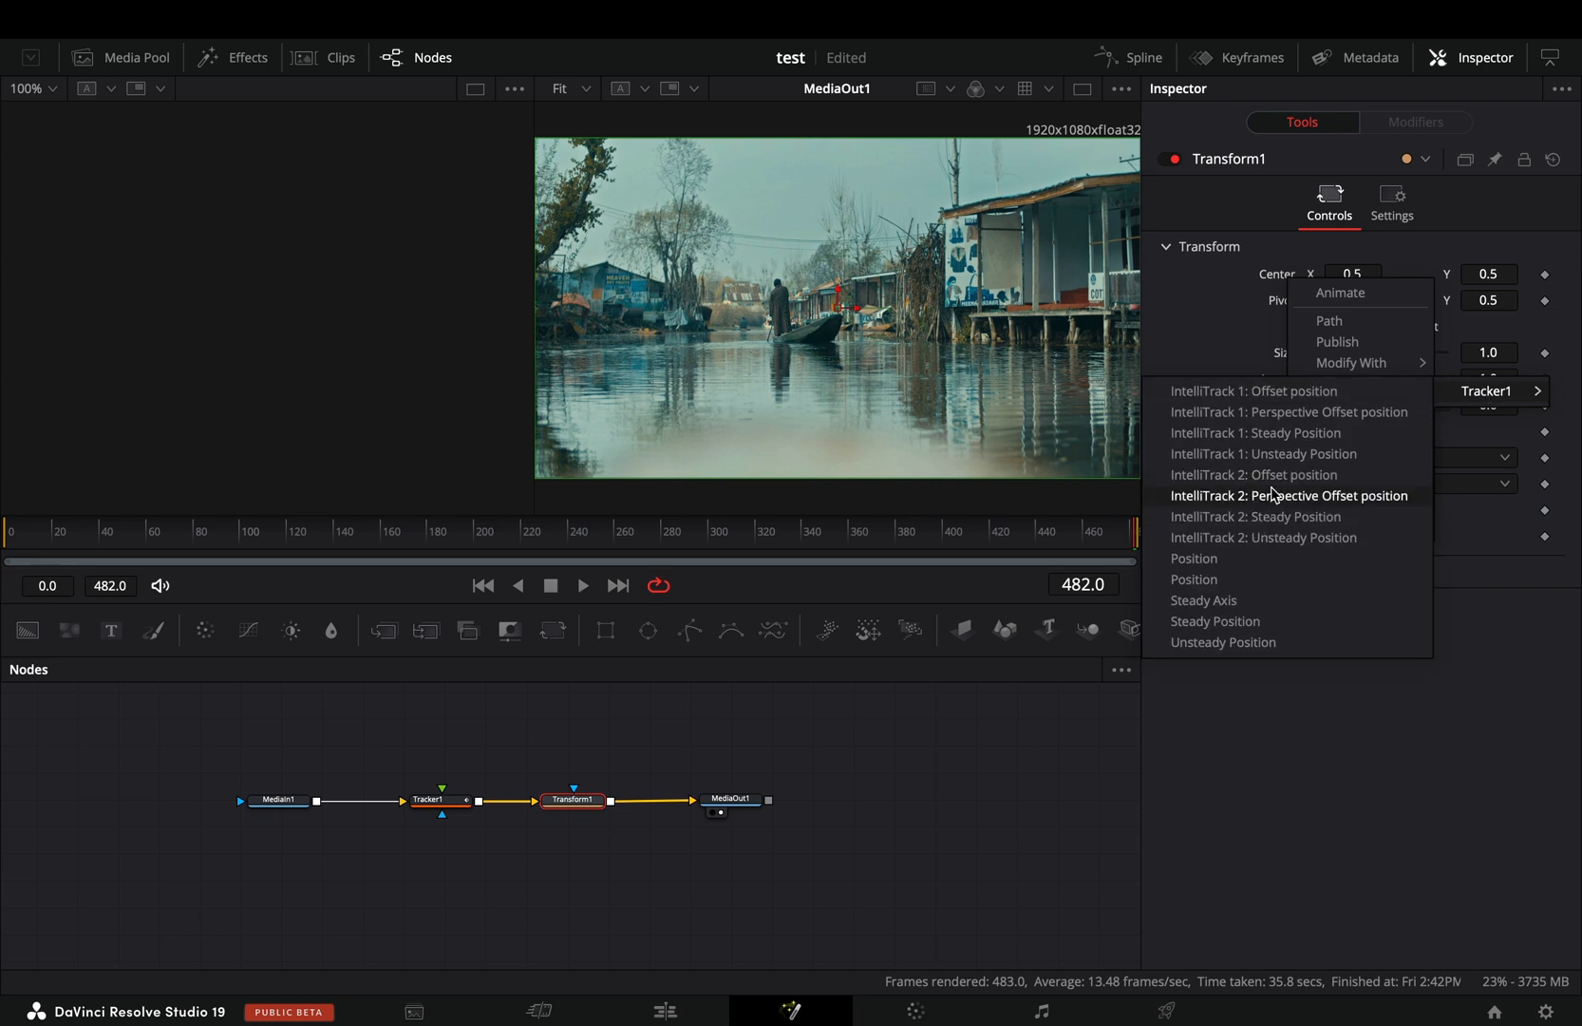
click(1290, 496)
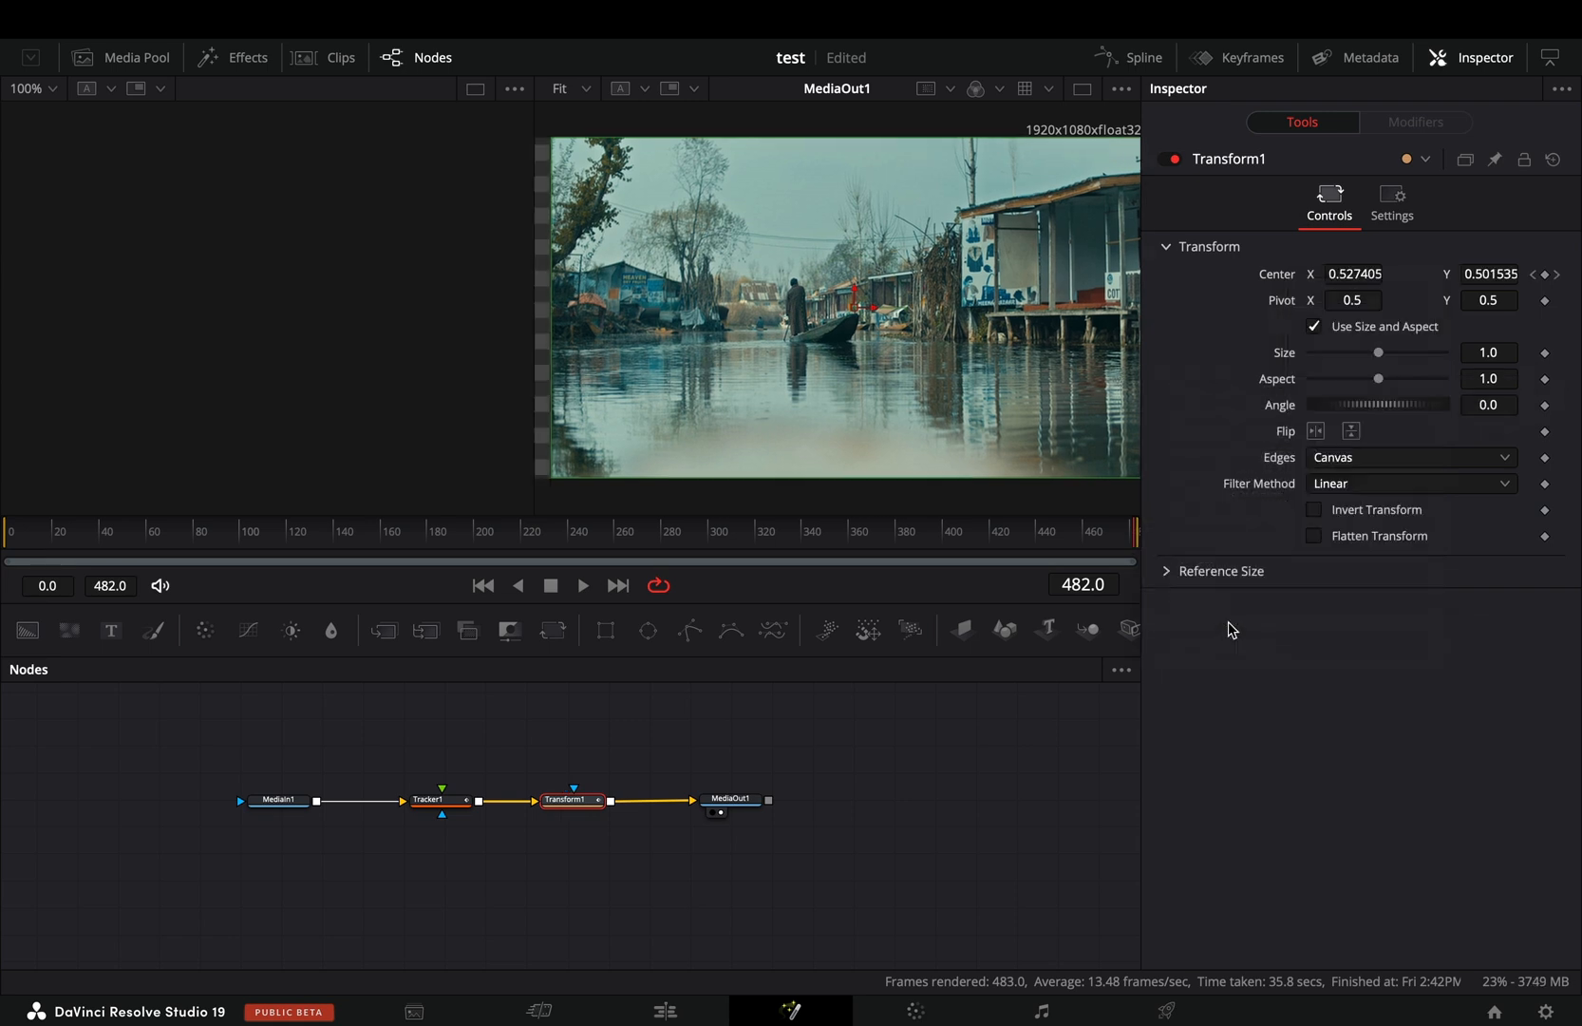
click(583, 586)
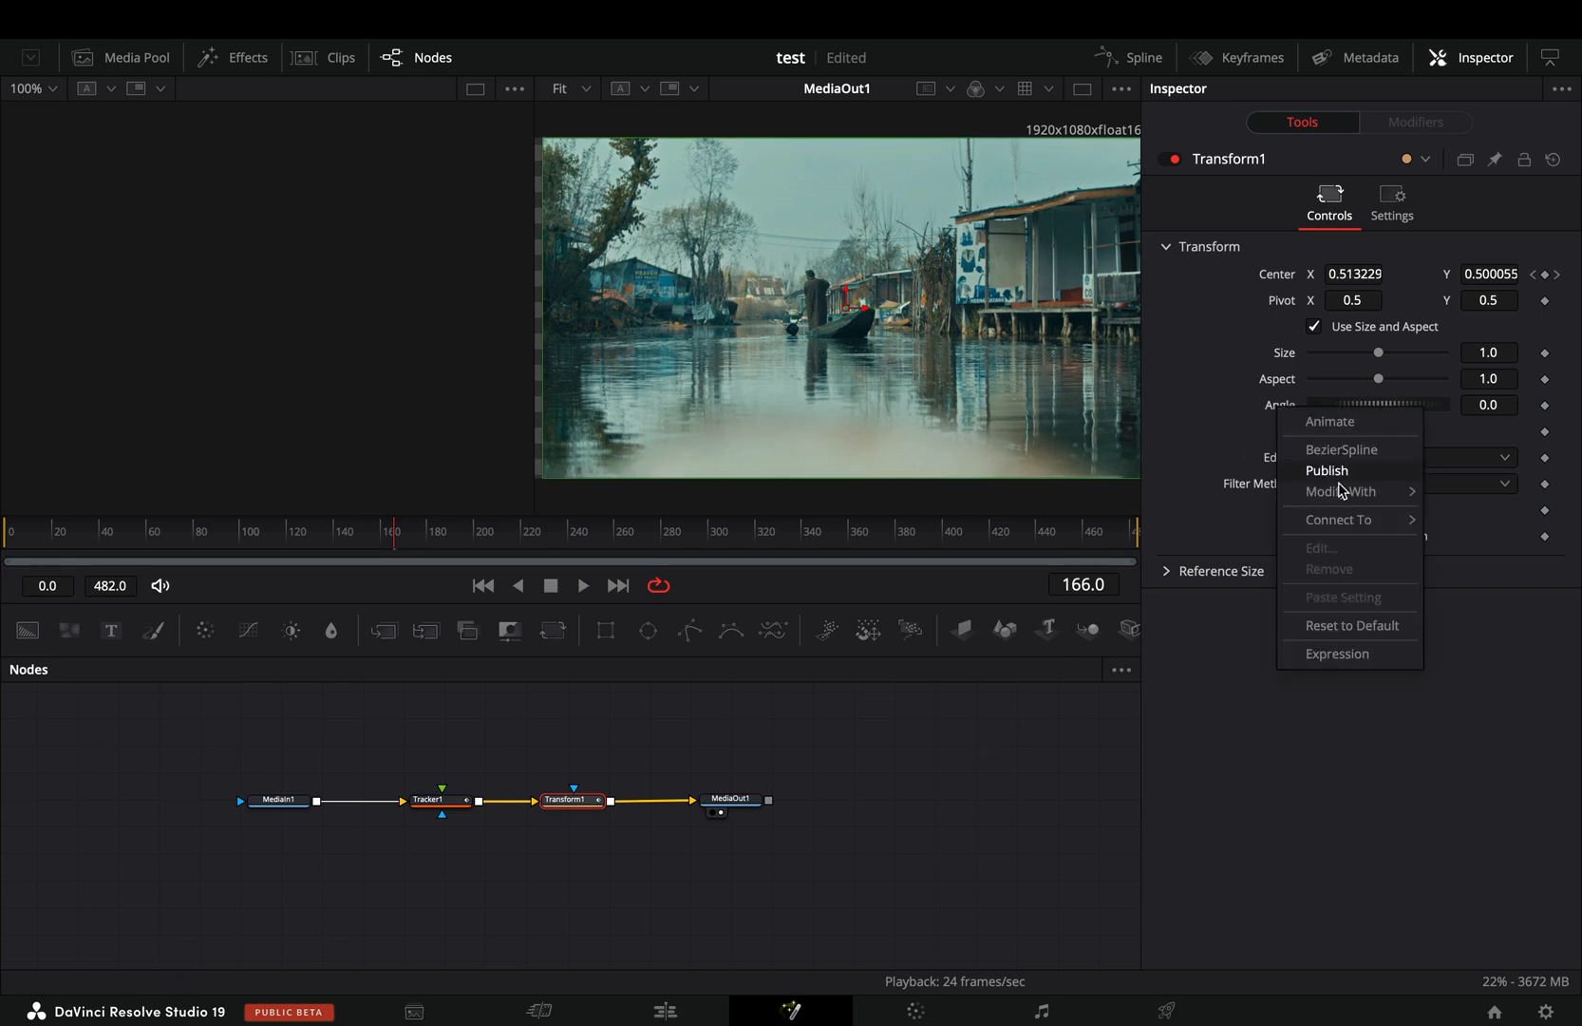
click(1338, 518)
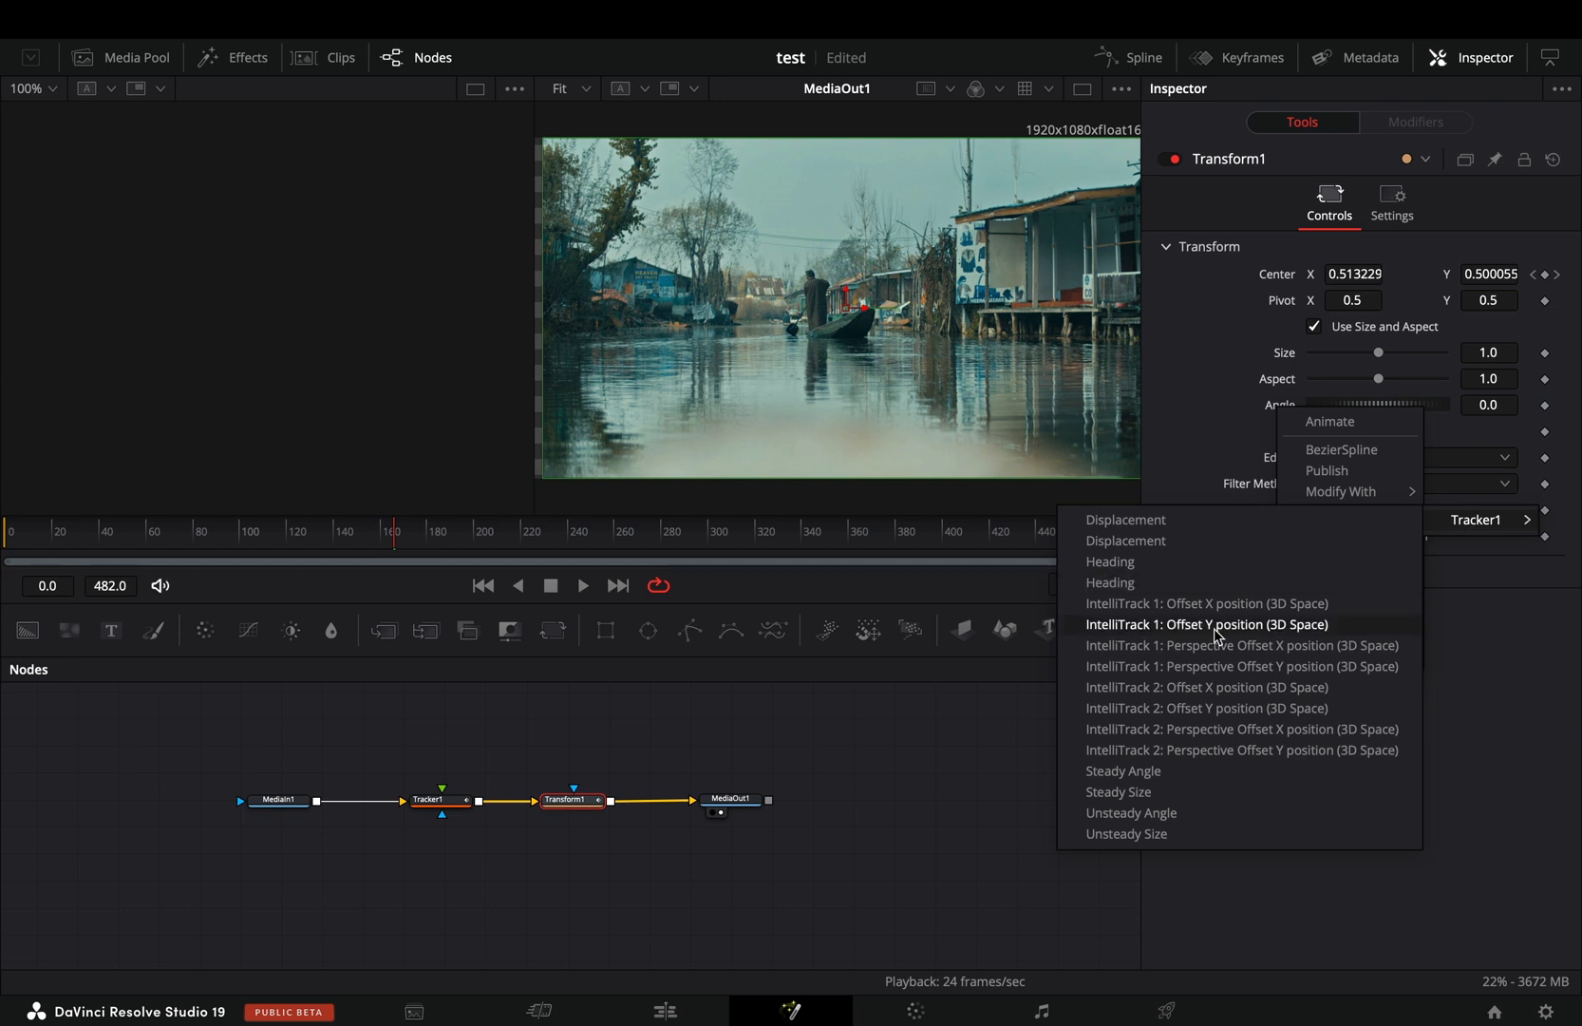
click(1206, 624)
text(8)
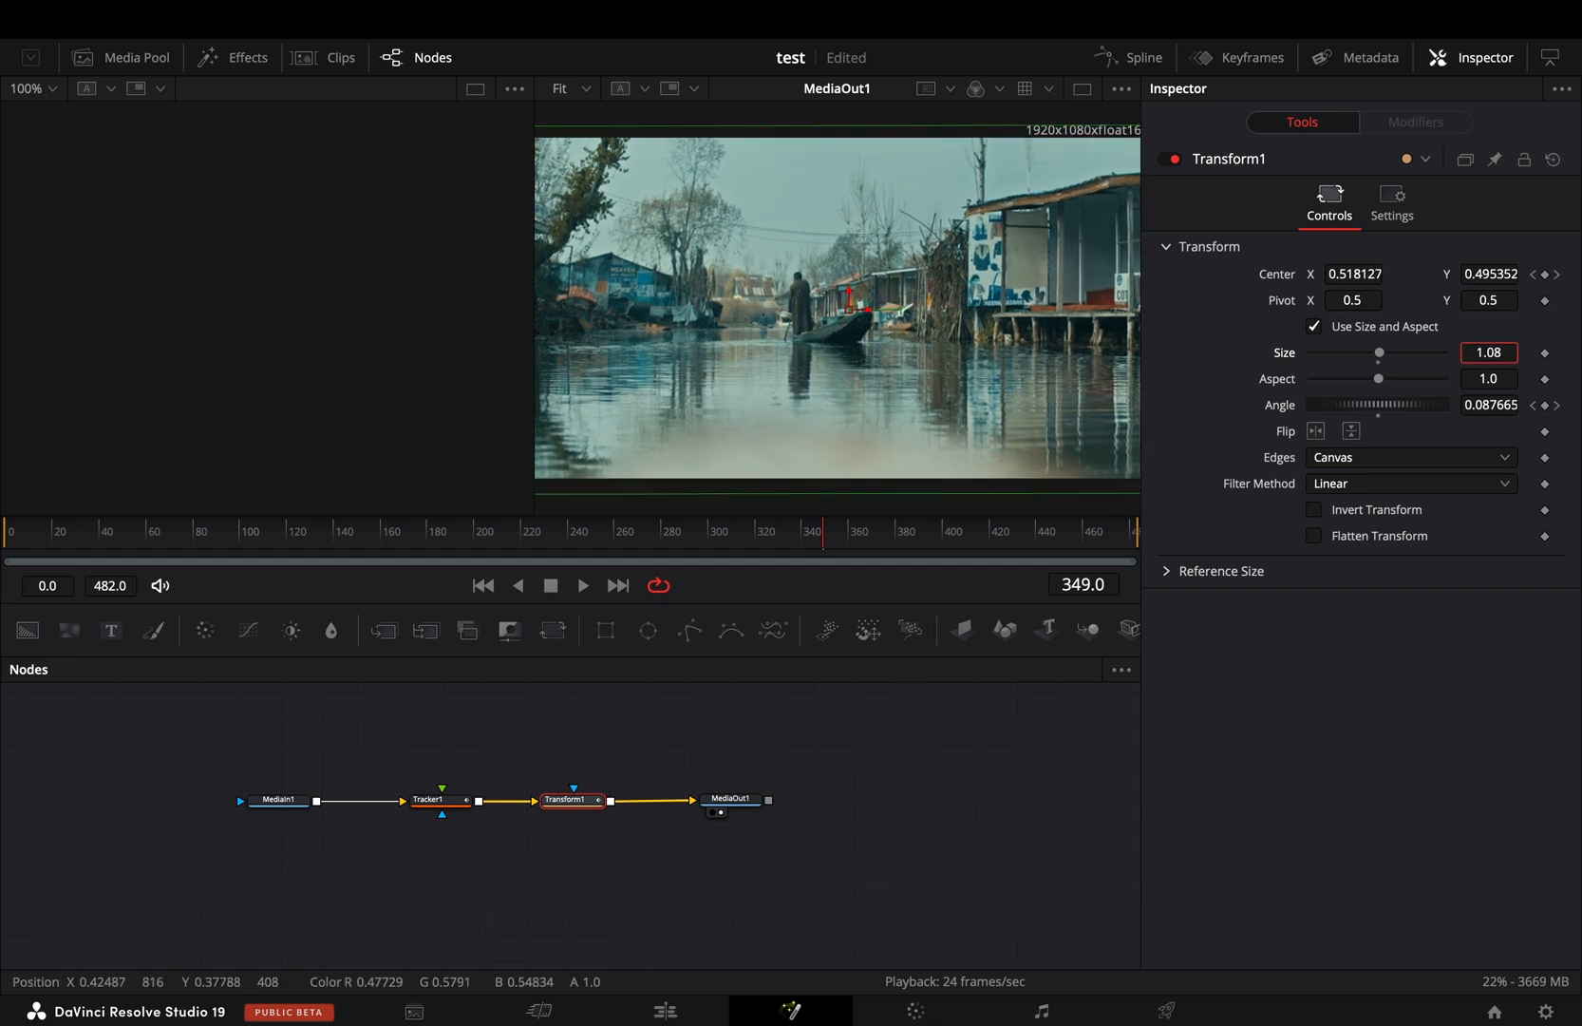
Play back the stabilised comp, zoomed to size 1.08, to review it
click(583, 586)
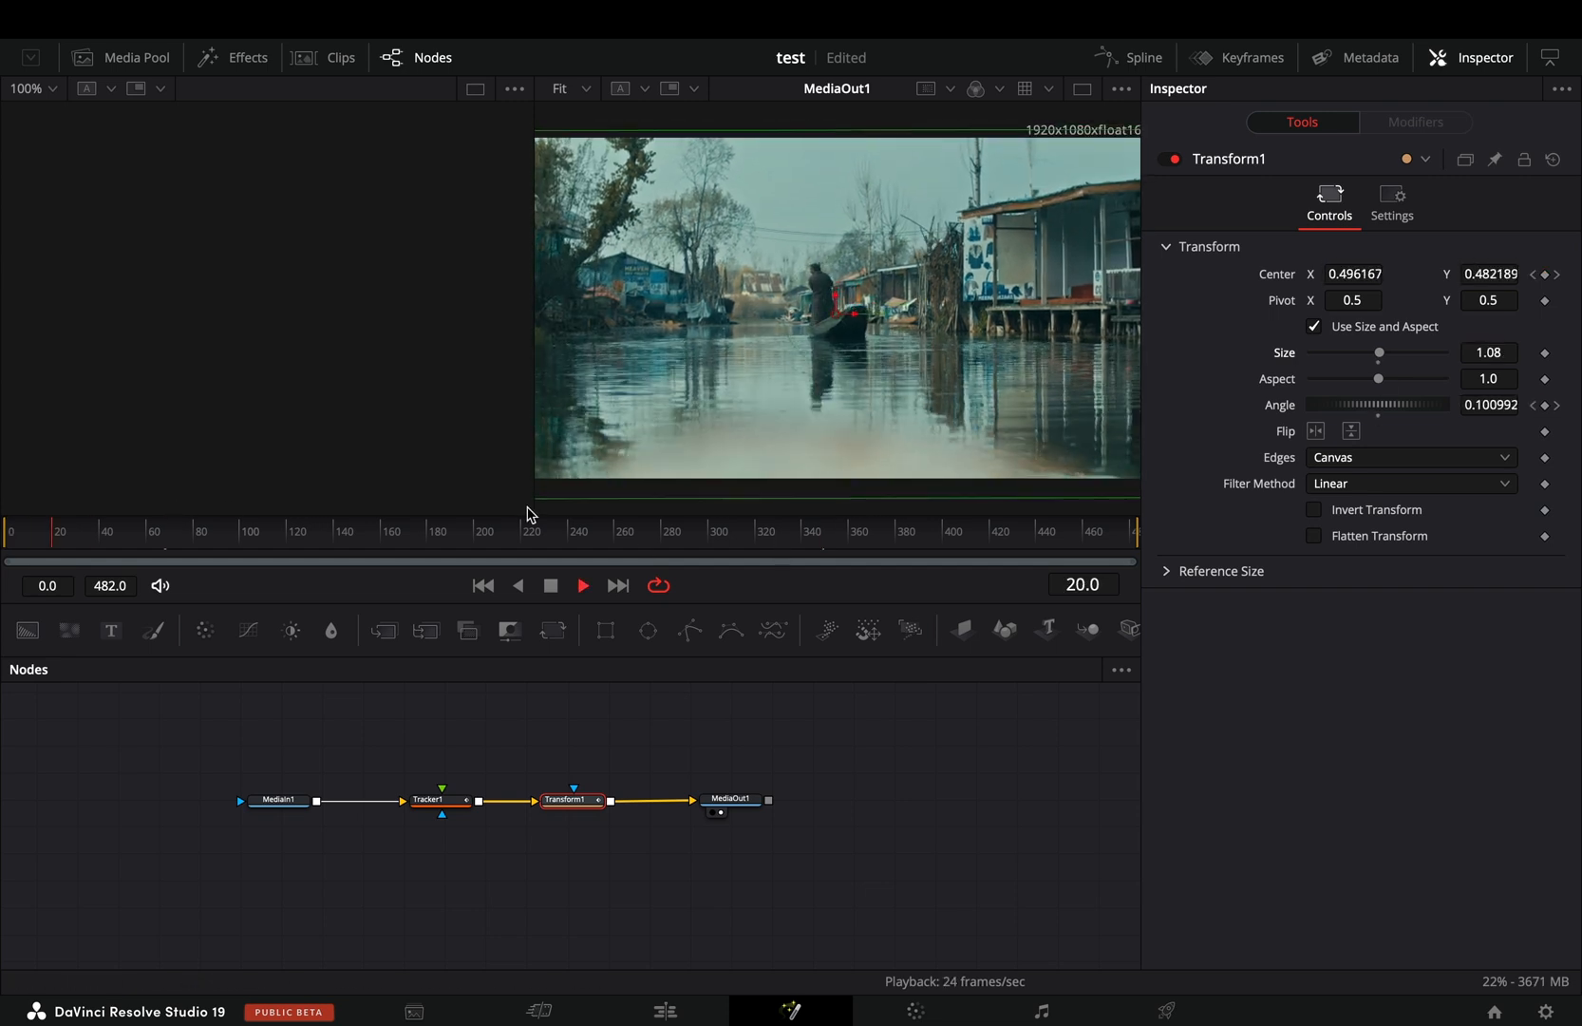